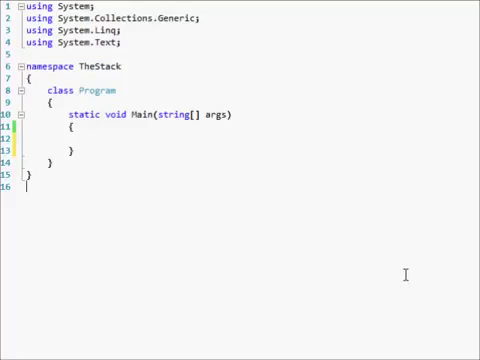
Delete the extra empty line 16 at the end of the code file
key(Backspace)
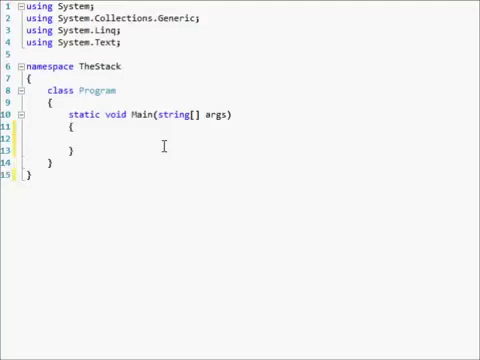
Declare int a = 1; inside Main and start a new line below it
text(int a)
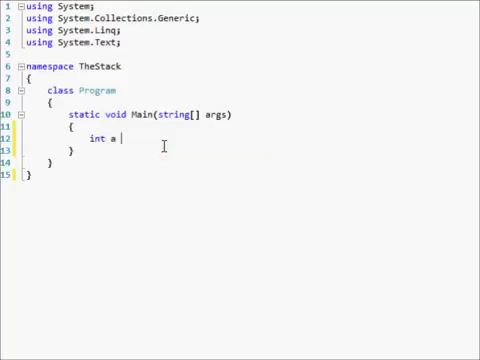
text(=)
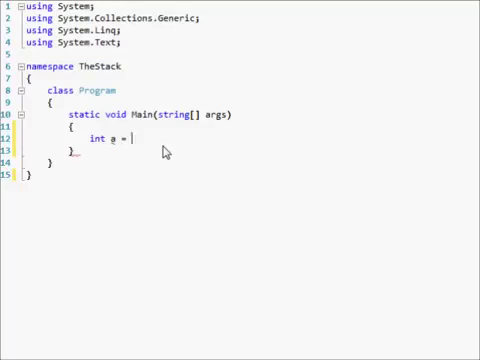
text(1;)
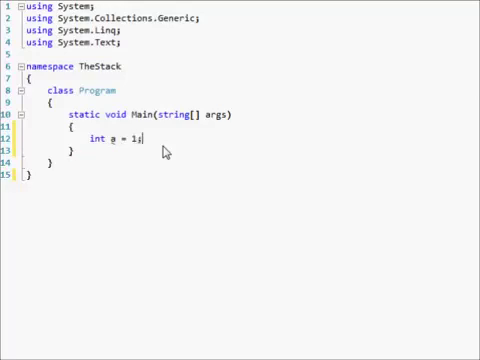
key(Enter)
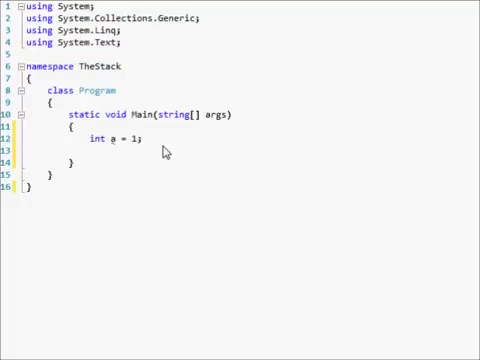
Type the comment // LIFO Last In, First Out under the declaration
text(//)
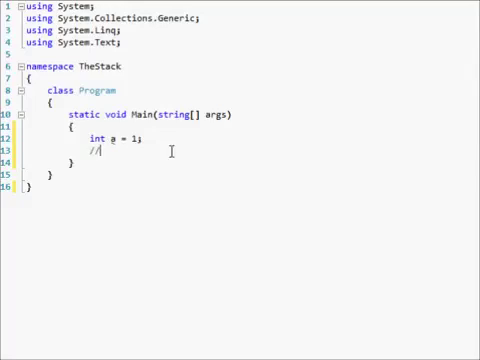
text(LIFO)
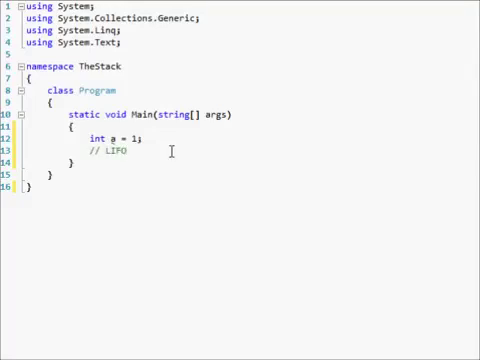
text(Last I)
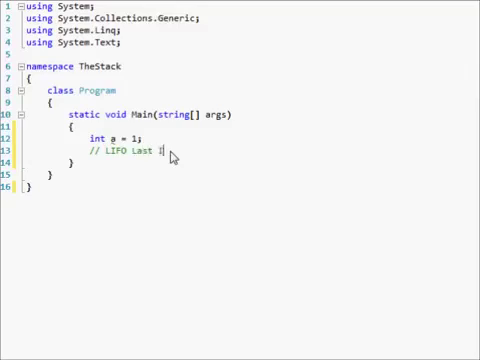
text(In First Out)
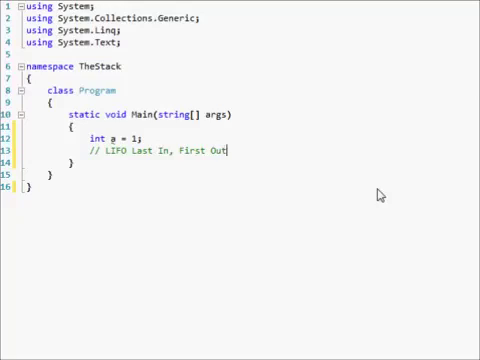
key(BackSpace)
text(Count(a);)
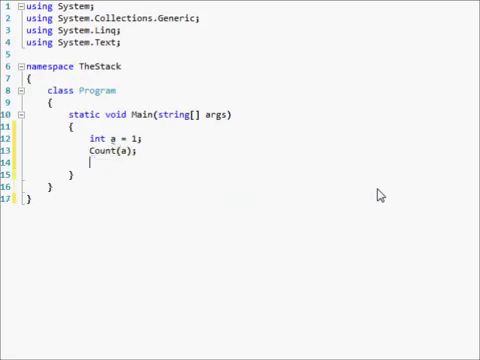
Add Console.ReadLine(); after Count(a) at the end of Main
text(Console.W)
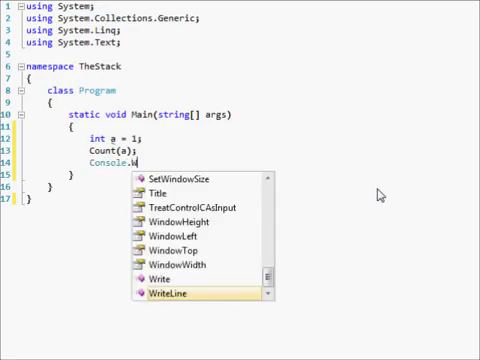
text(ReadL)
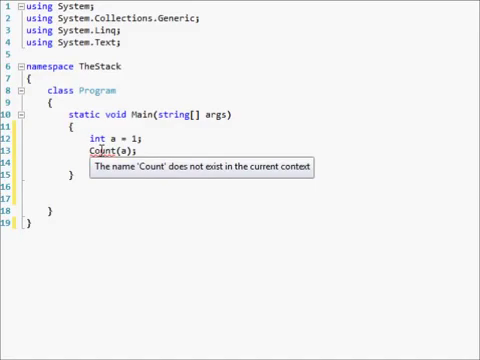
text(Console.ReadLine();)
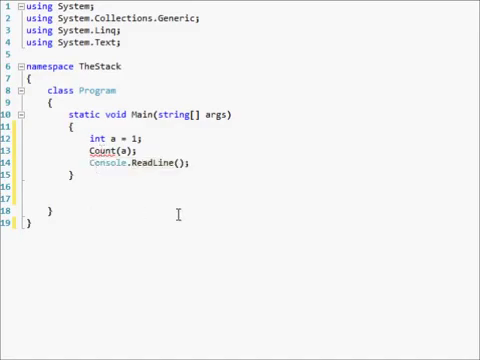
Type the signature public static void Count() and begin its int parameter
text(public)
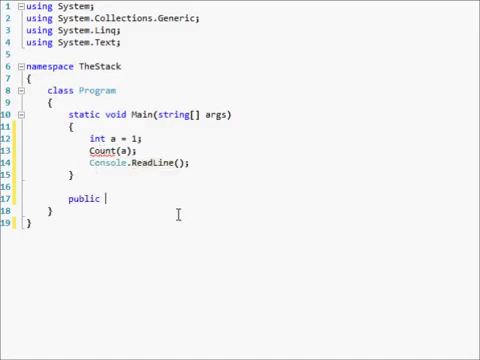
text(static void Co)
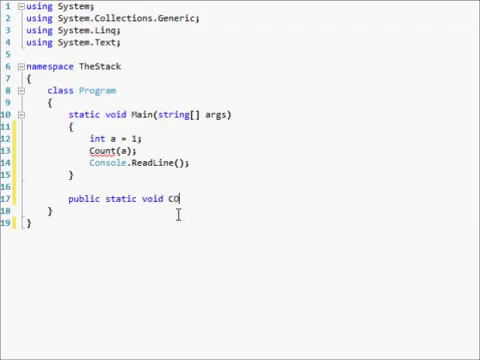
text(unt)
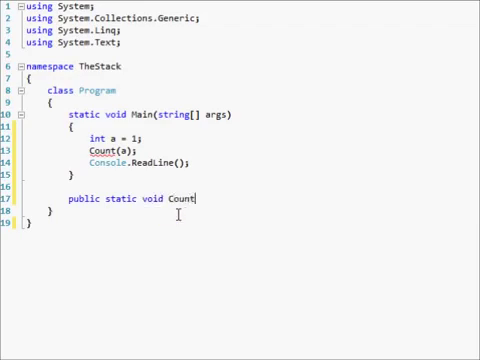
text(())
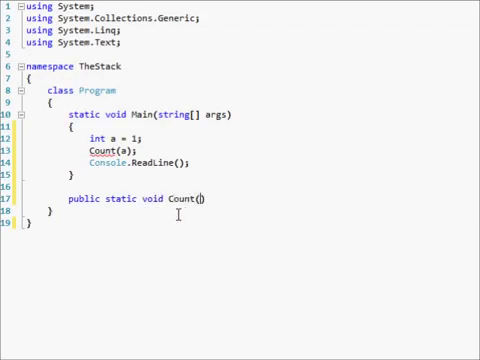
text(int a)
text({)
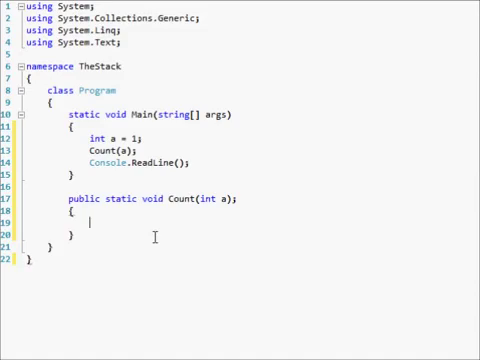
Write Console.WriteLine("a = " + a + "on the stack") inside Count's body
text(Console.Write)
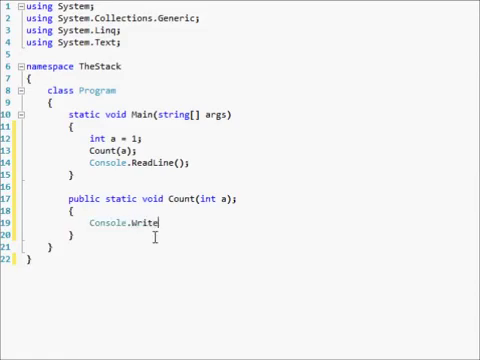
text(Line())
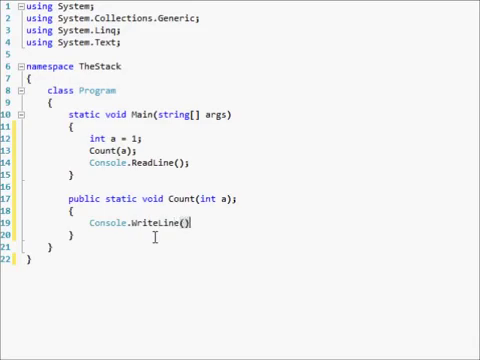
text(";)
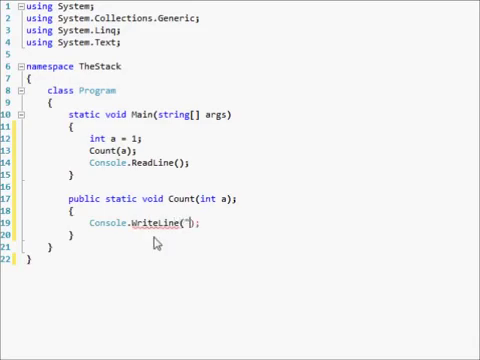
text(a =)
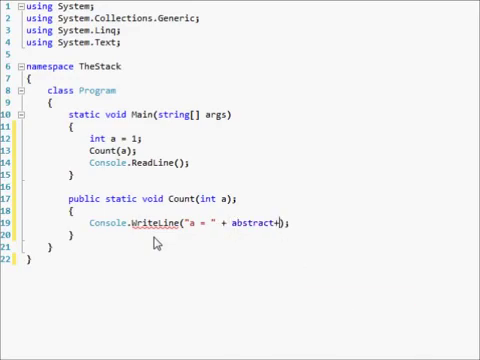
text(a)
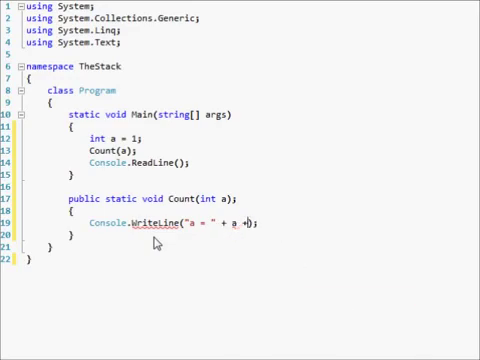
text("on")
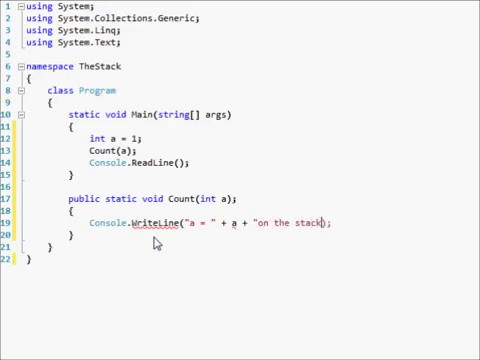
double_click(290, 222)
text(")
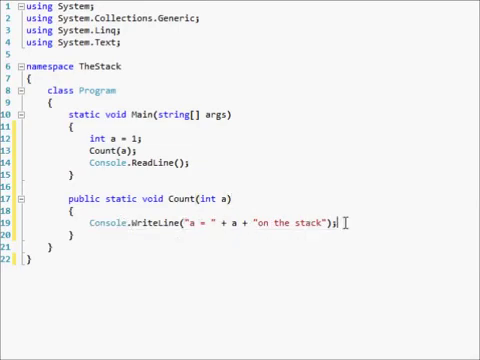
Add if (a < 20) Count(a + 1); followed by two Console.WriteLine(); calls
text(if (a < 2)
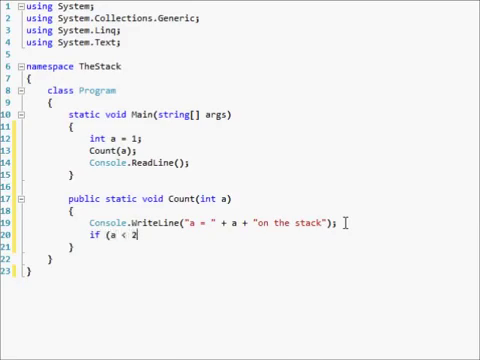
text(0))
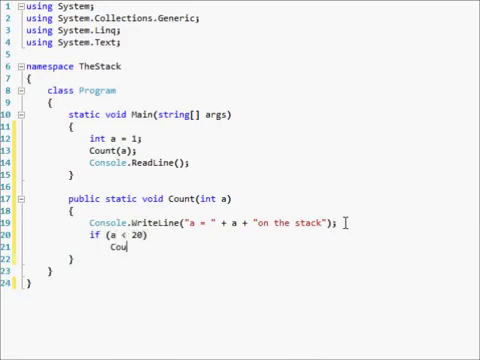
text(nt();)
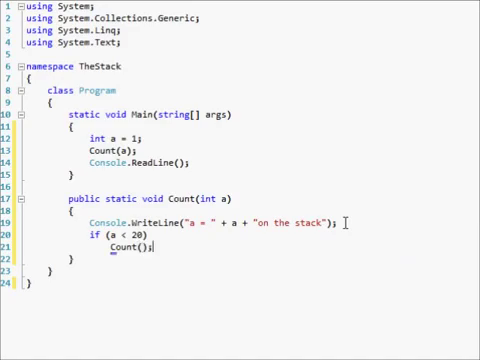
text(a + 1)
text(Consol)
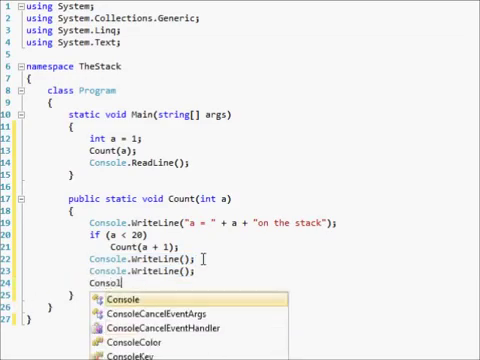
Start a third print line: Console.WriteLine("a = " + a +
text(.WriteLine()
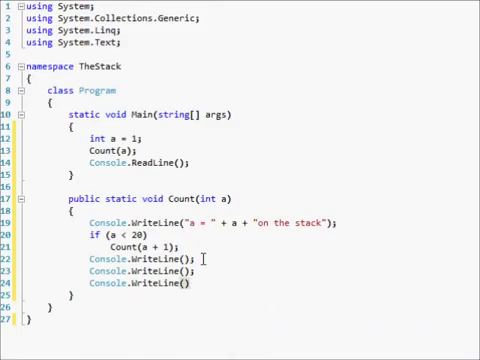
text("a")
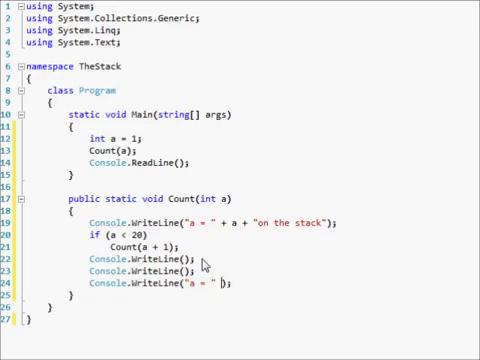
text(+ a +)
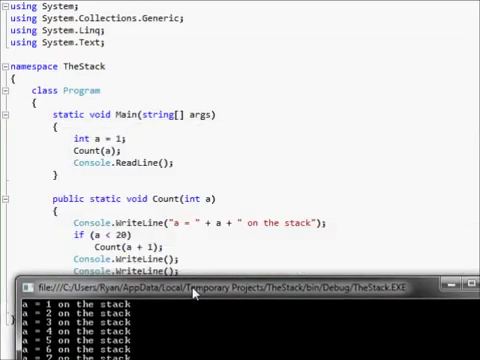
Add the final line Console.WriteLine("a = " + a + " off the stack");
text(Console.WriteLine("a = " + a + " off the stack");)
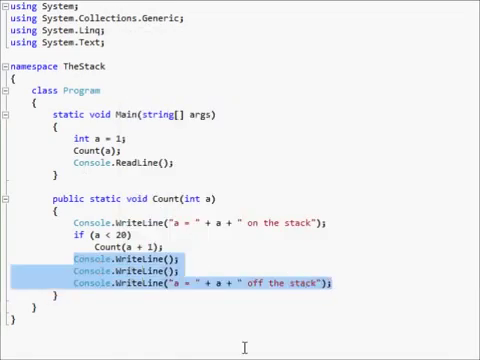
Remove the two empty Console.WriteLine(); lines and run the program to see the full count
key(F5)
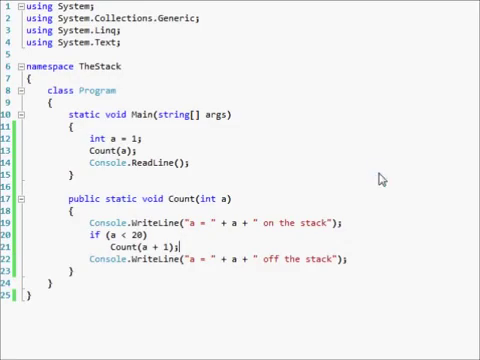
key(F5)
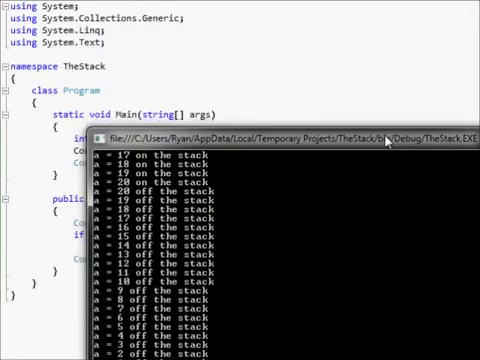